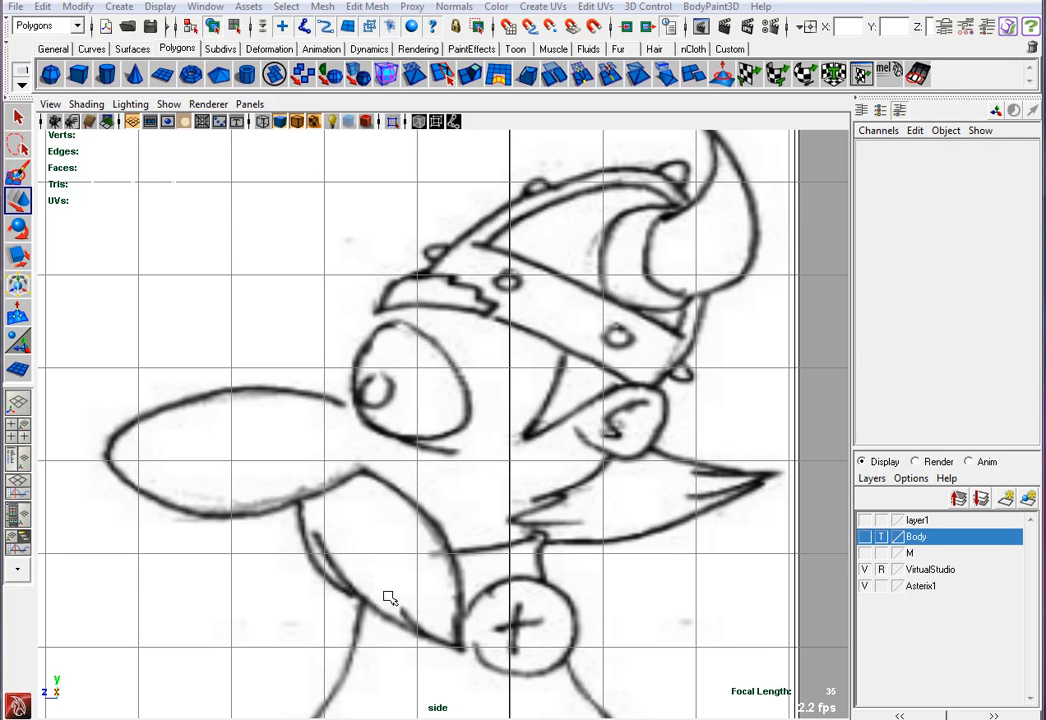
pyautogui.moveTo(396, 588)
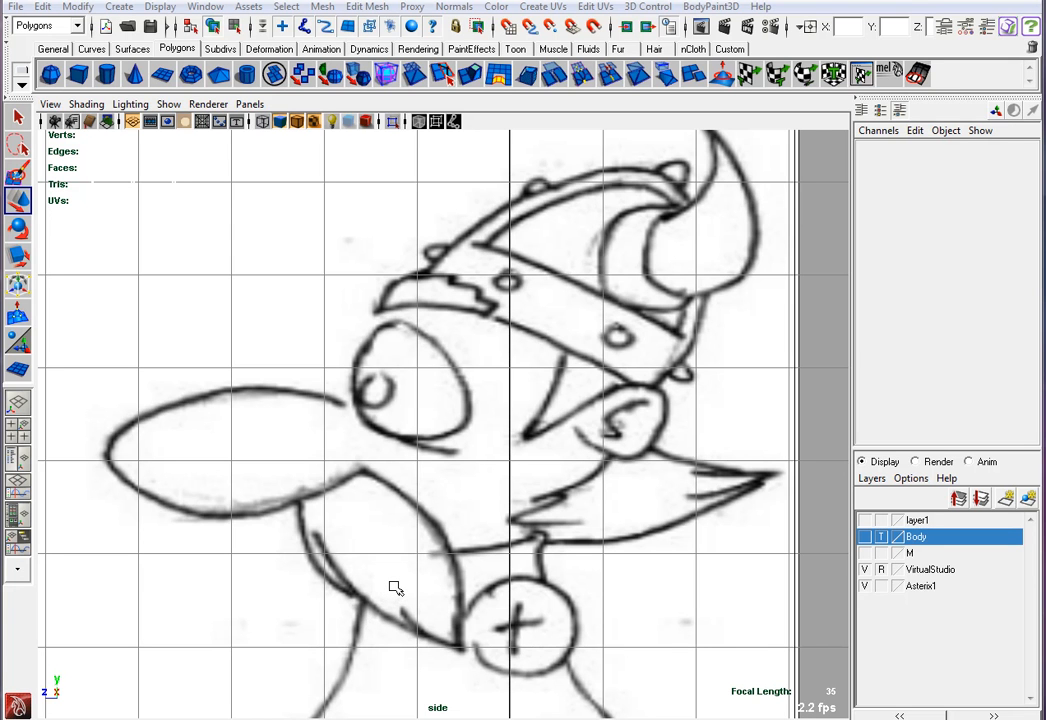
pyautogui.moveTo(402, 580)
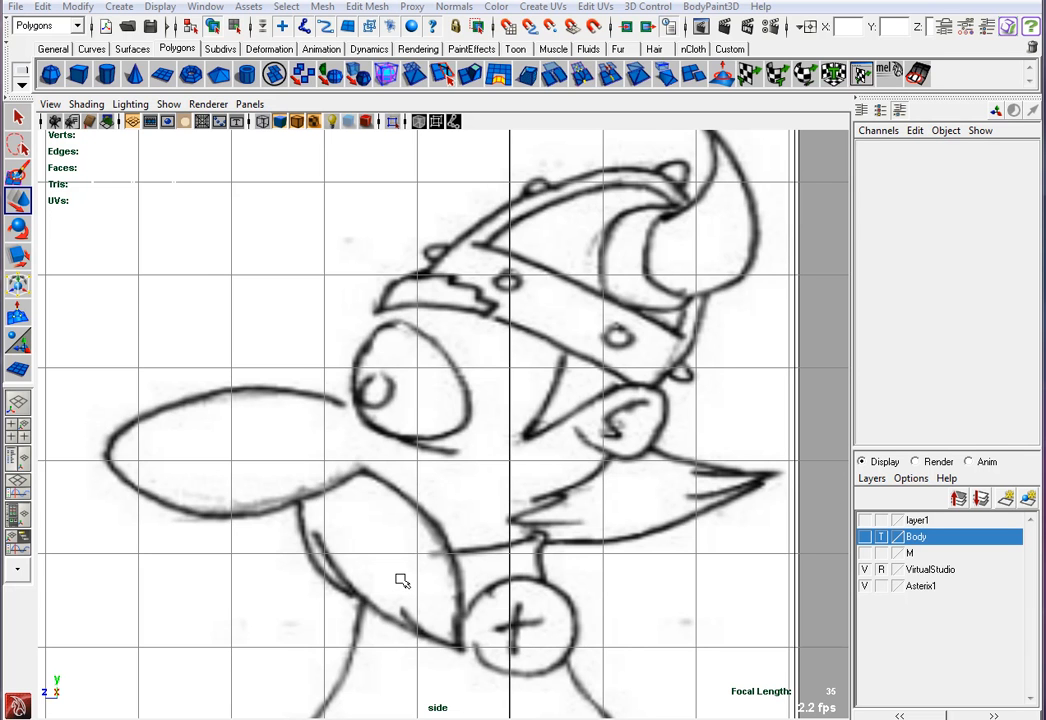
pyautogui.moveTo(428, 576)
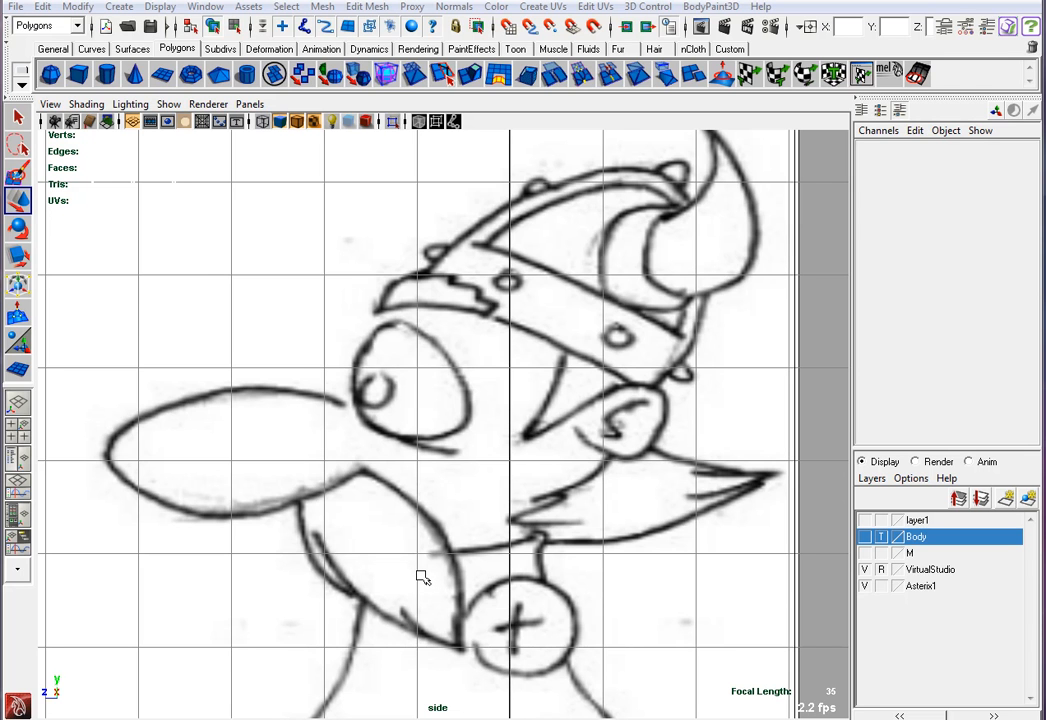
pyautogui.moveTo(364, 564)
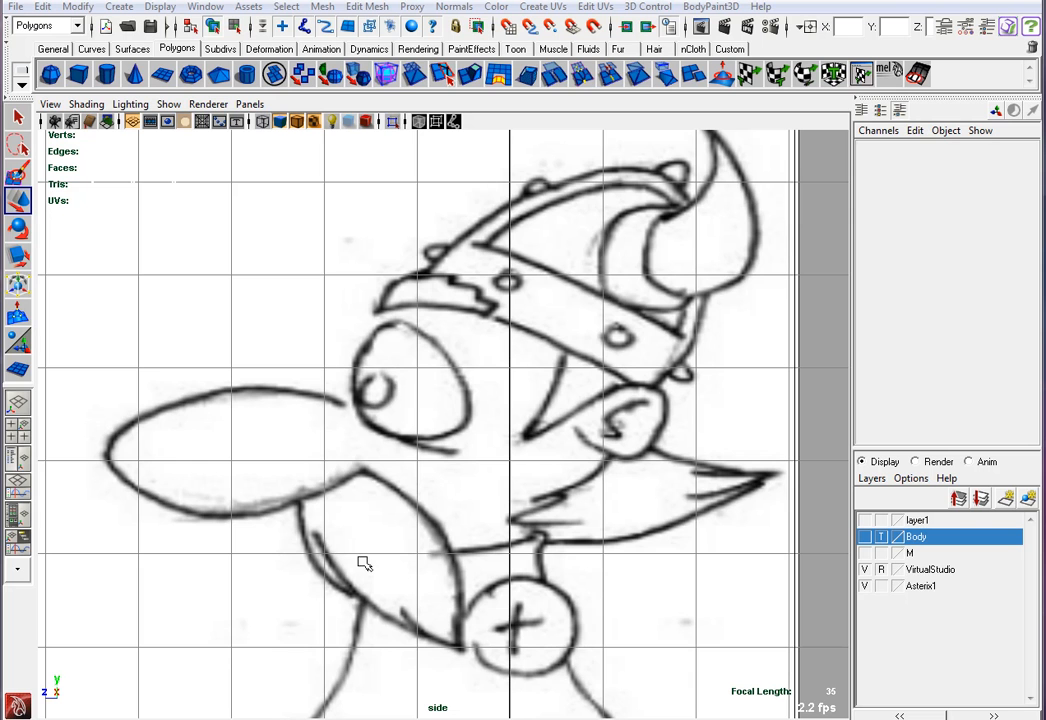
pyautogui.moveTo(196, 136)
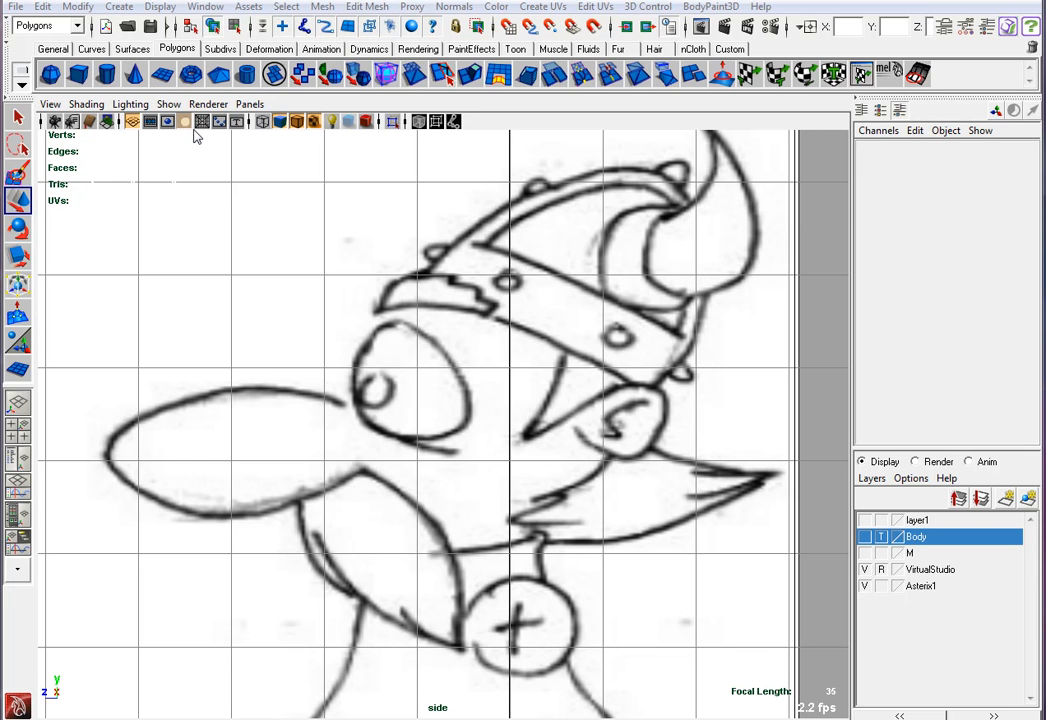
pyautogui.moveTo(200, 118)
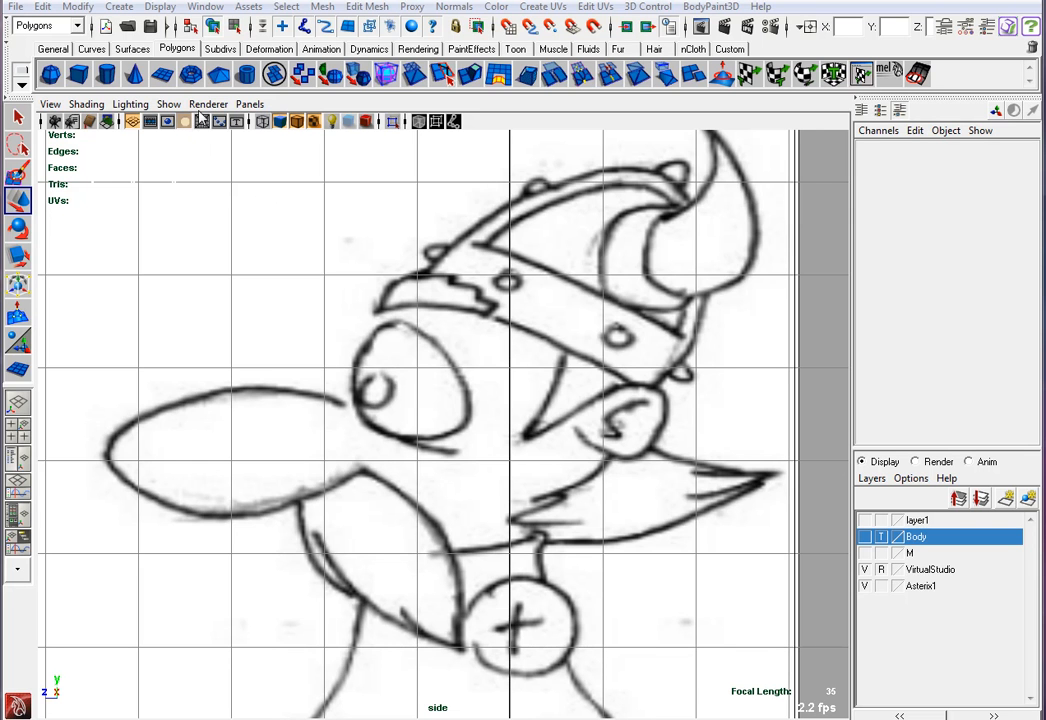
pyautogui.moveTo(438, 390)
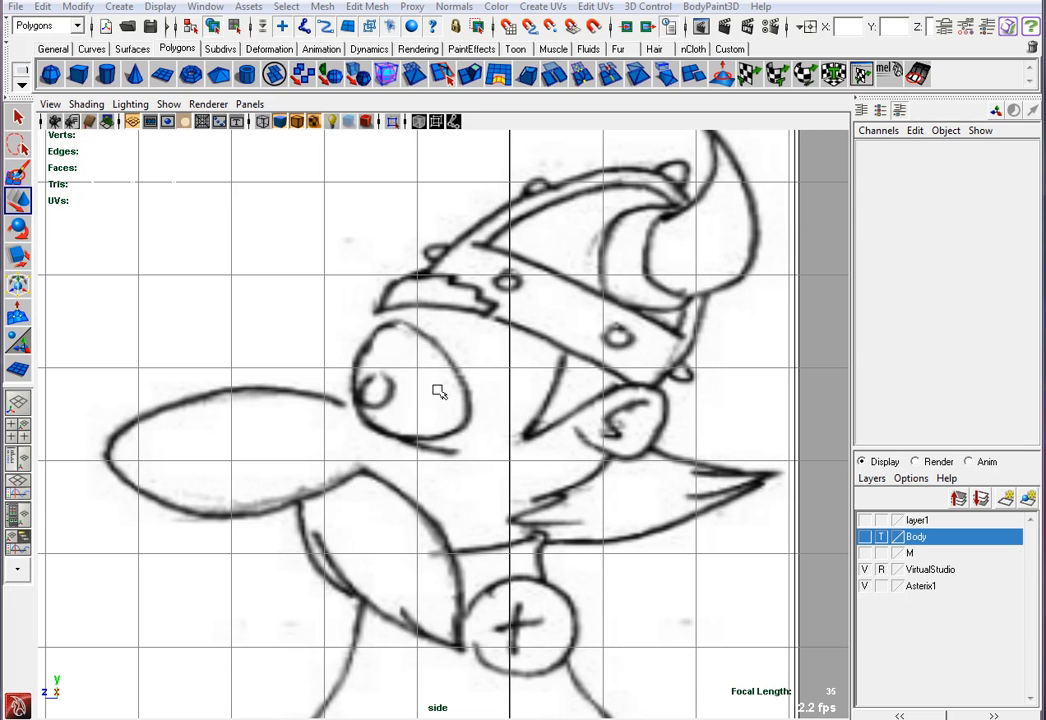
pyautogui.moveTo(384, 338)
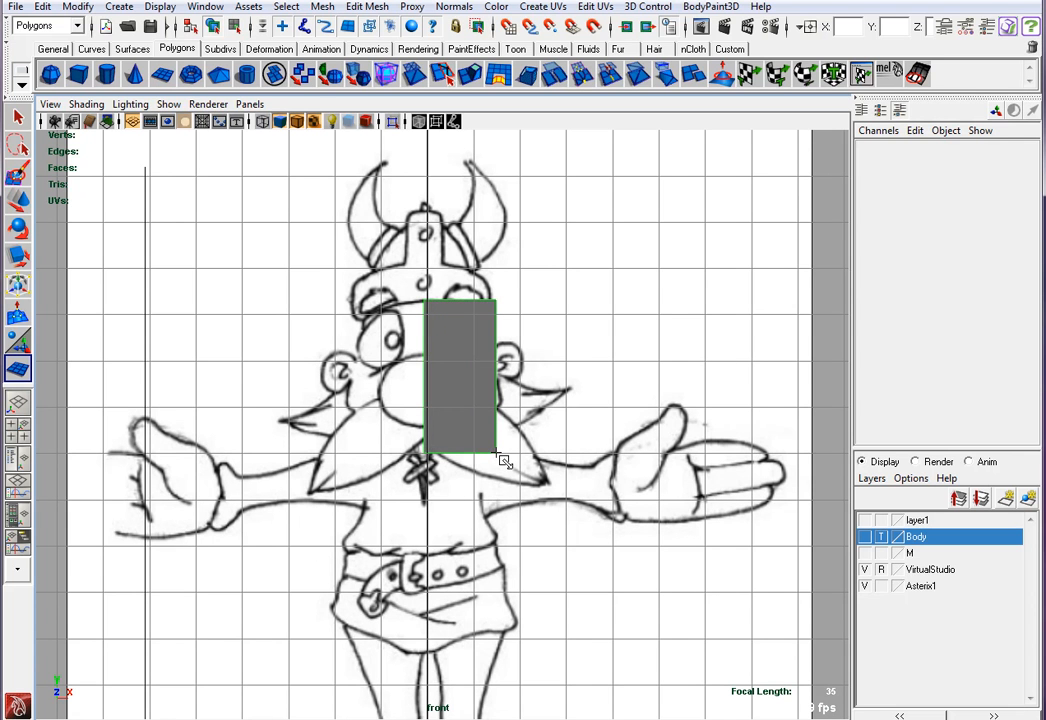
# - Bring up the marking menu on the new plane to enable X-Ray shading
pyautogui.rightClick(460, 376)
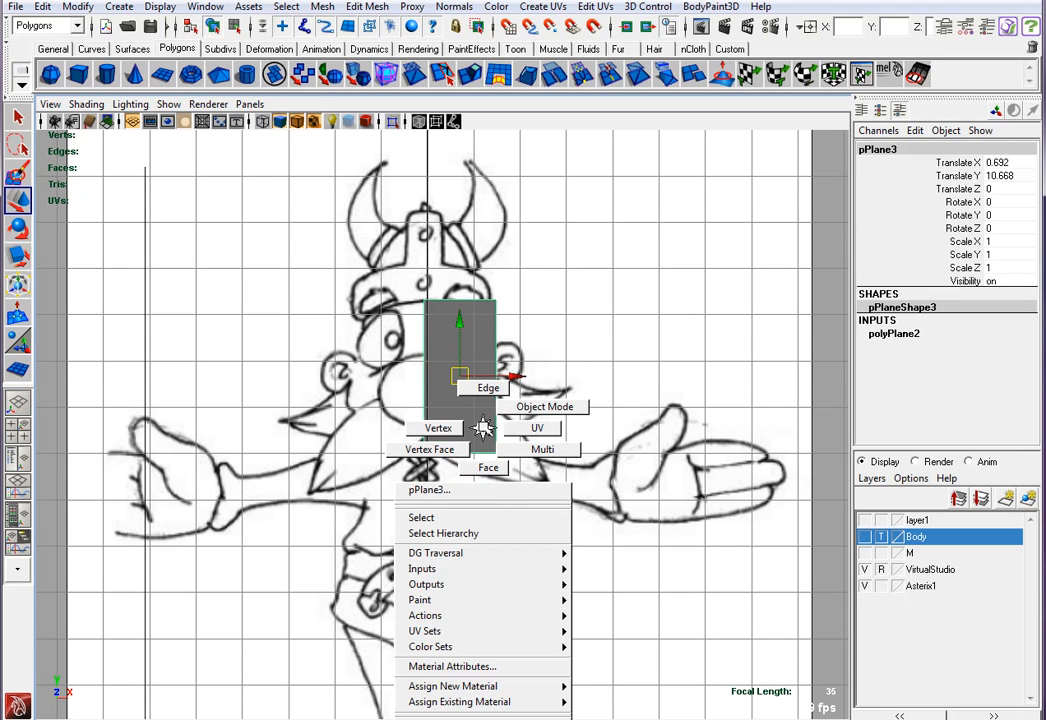
pyautogui.moveTo(460, 700)
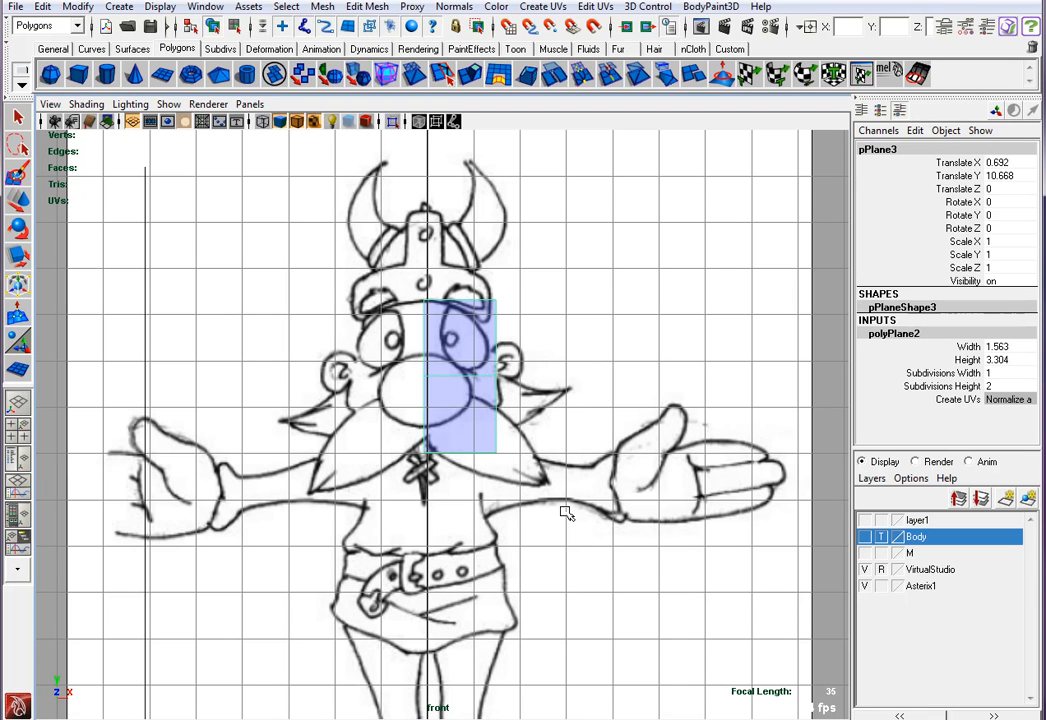
# - Switch the plane to Vertex component mode via its marking menu
pyautogui.rightClick(484, 356)
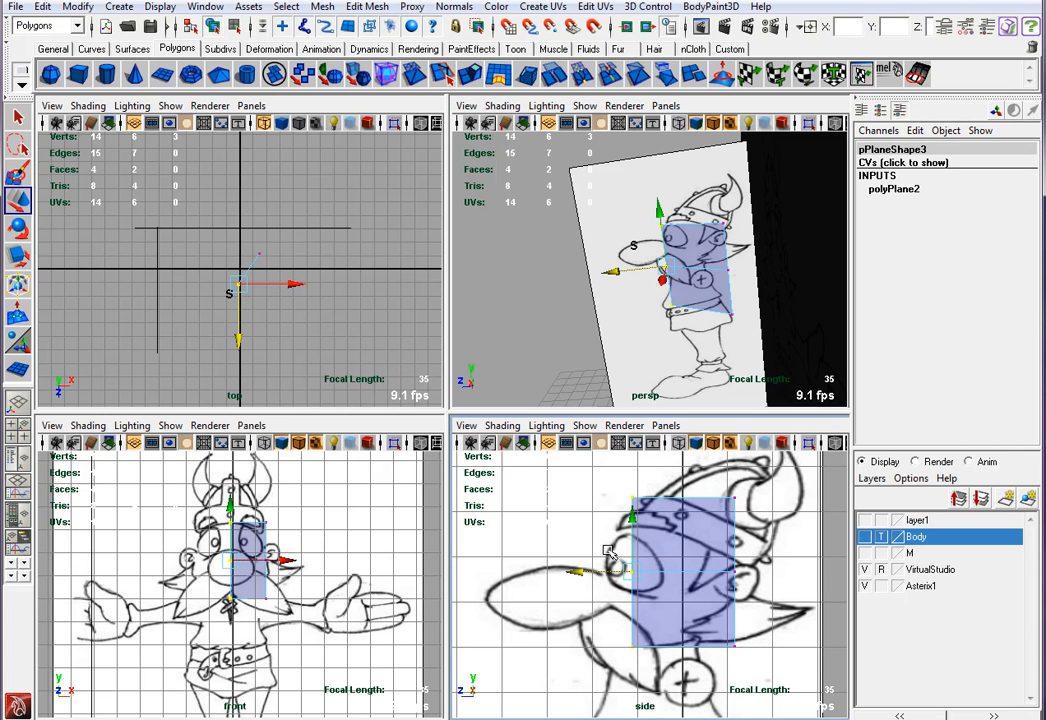
pyautogui.moveTo(328, 656)
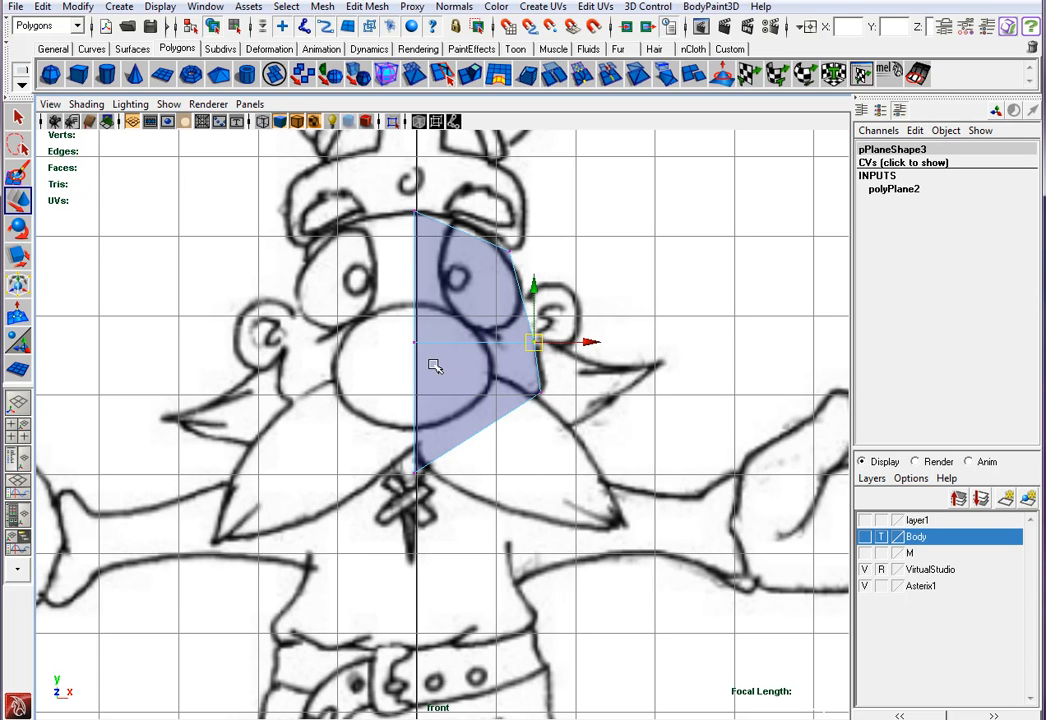
# - Slide the plane's vertices in the side view toward the viking's head profile
pyautogui.moveTo(536, 340); pyautogui.dragTo(416, 340)
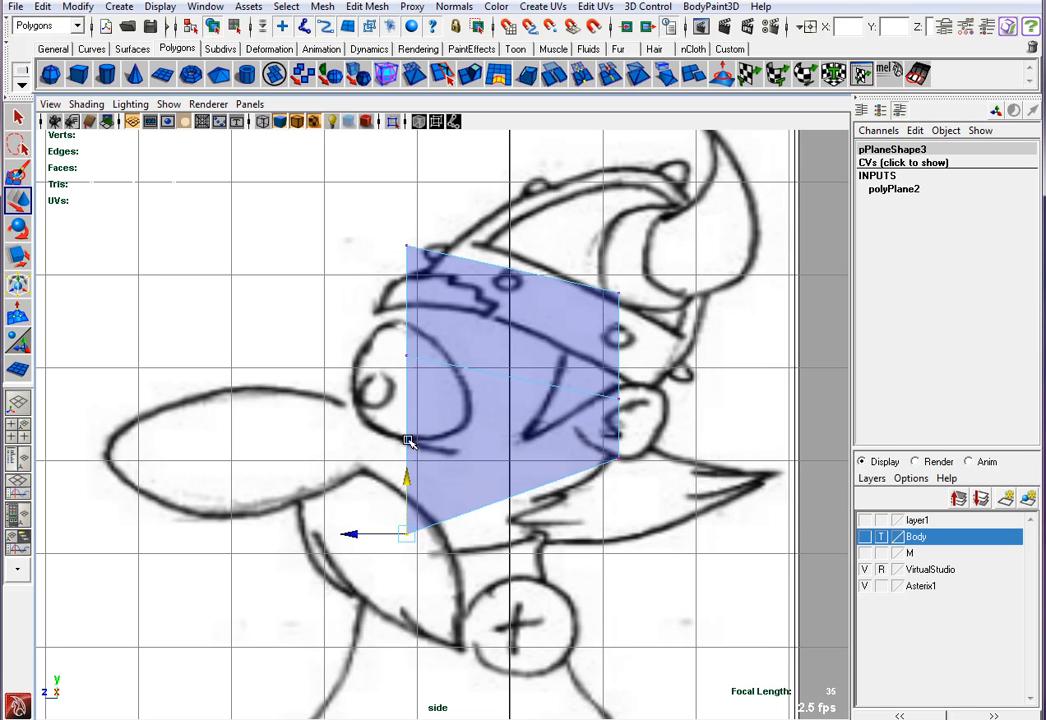
pyautogui.moveTo(472, 404)
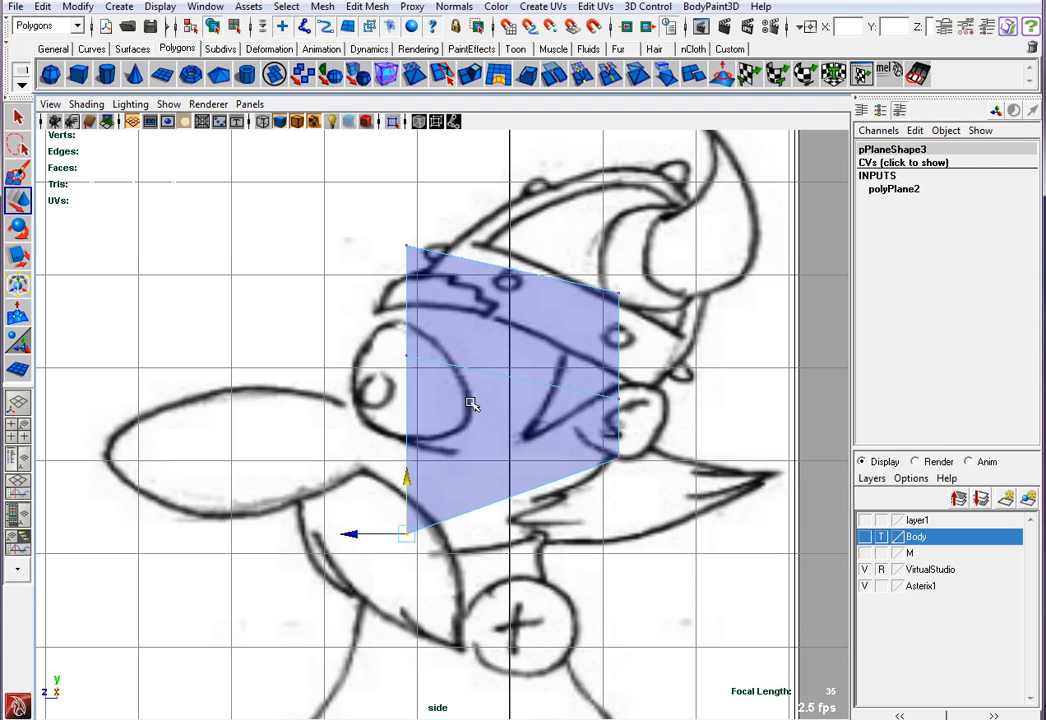
pyautogui.moveTo(524, 504)
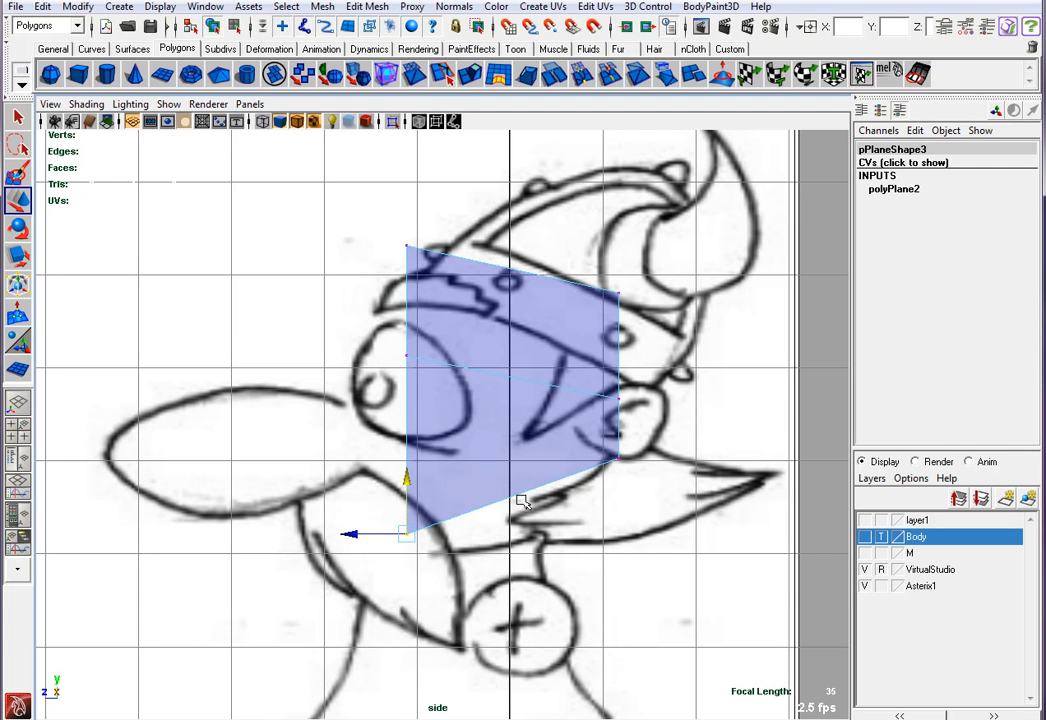
pyautogui.moveTo(380, 368)
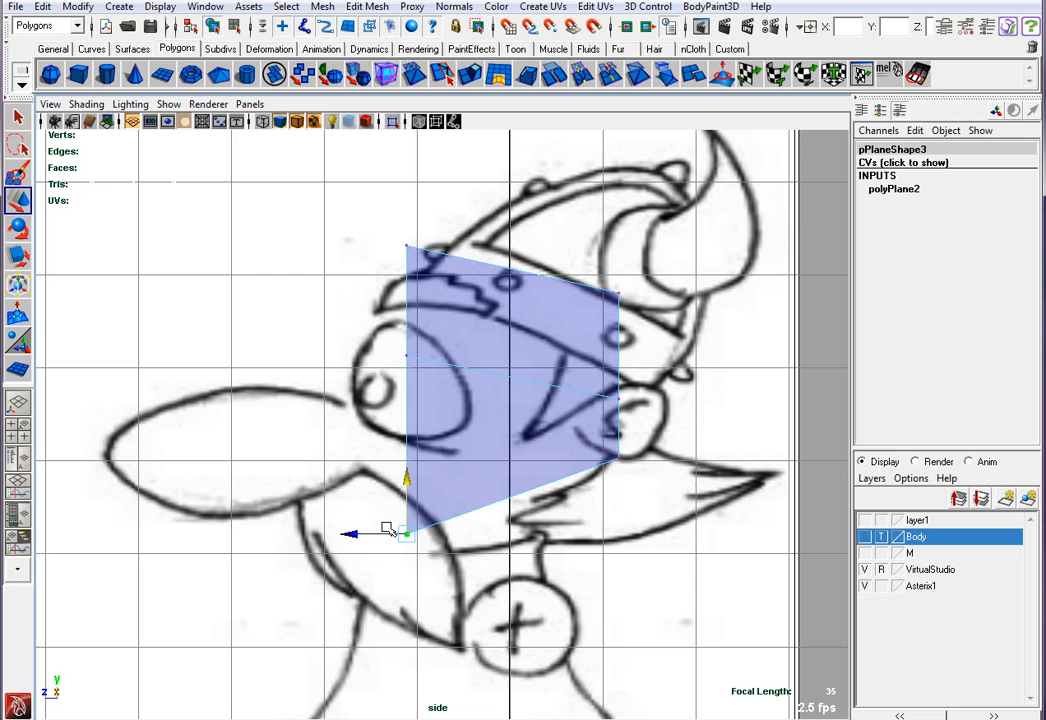
# - Move the top, bottom and cheek vertices onto the helmet rim, chin and cheek outline
pyautogui.moveTo(404, 532); pyautogui.dragTo(352, 542)
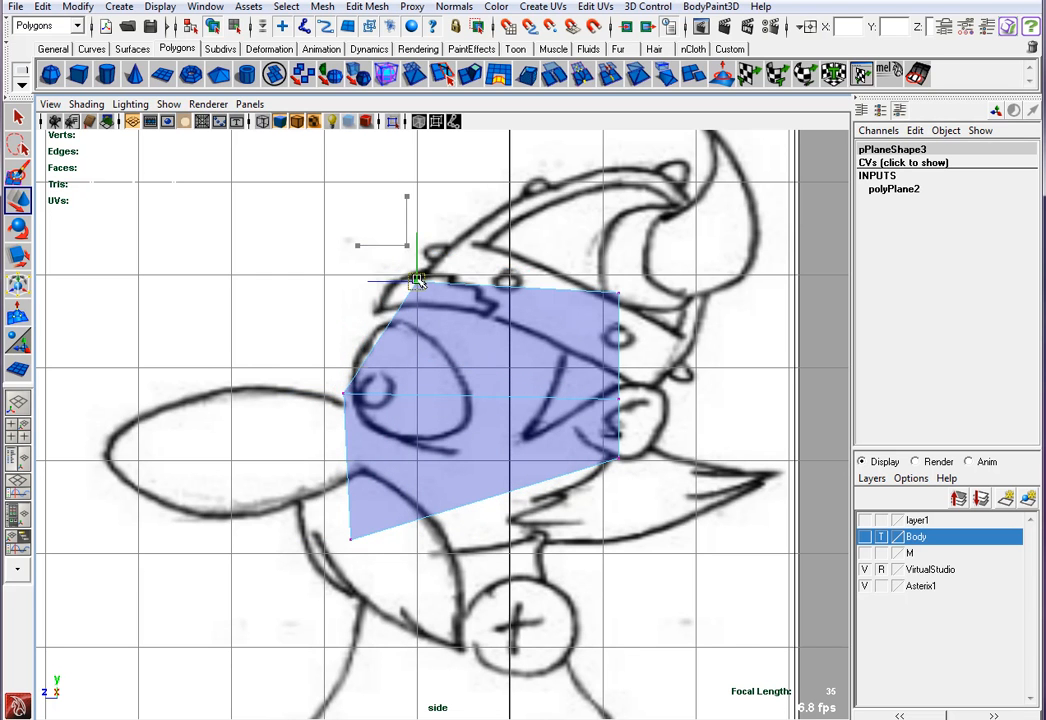
pyautogui.moveTo(416, 280); pyautogui.dragTo(402, 272)
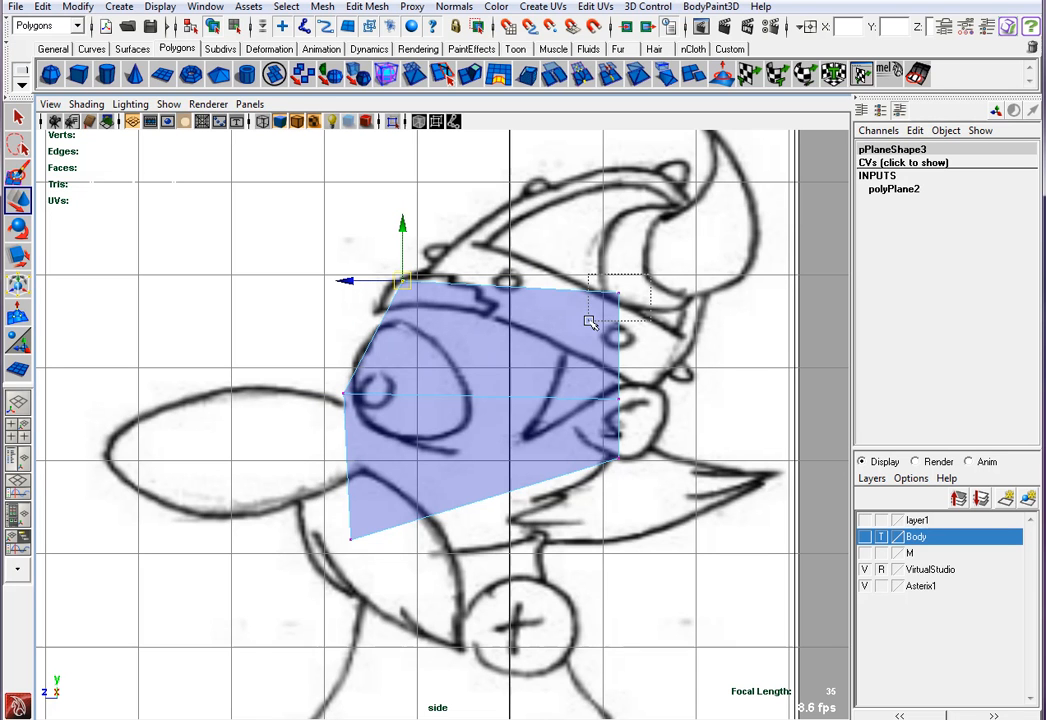
pyautogui.moveTo(592, 322); pyautogui.dragTo(620, 458)
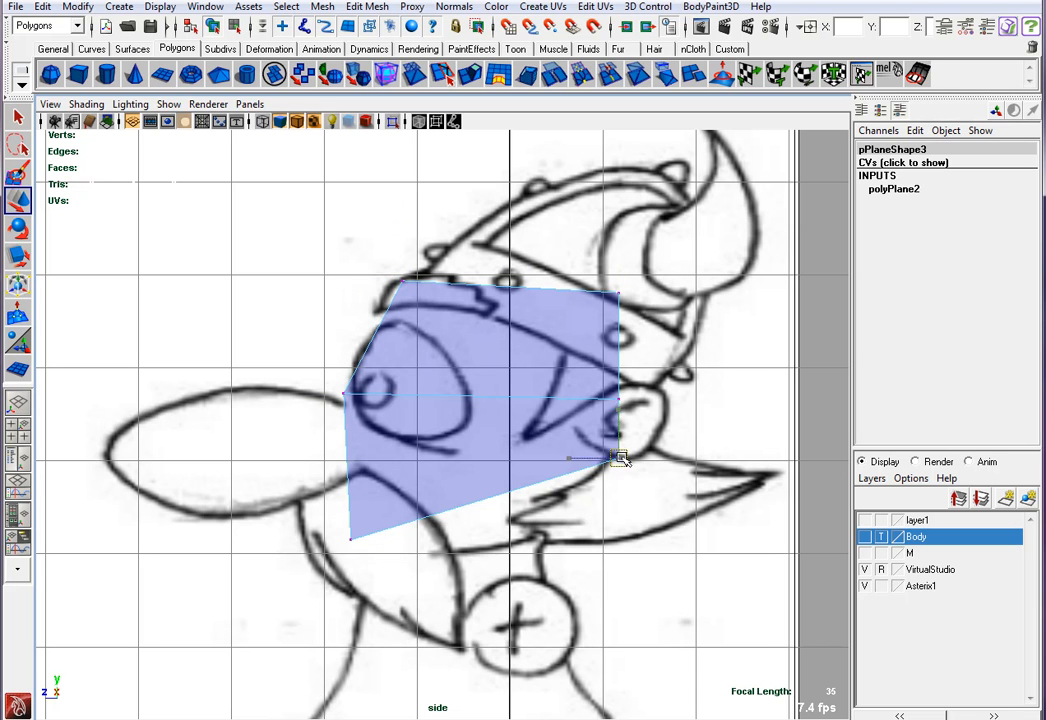
pyautogui.moveTo(620, 458); pyautogui.dragTo(500, 512)
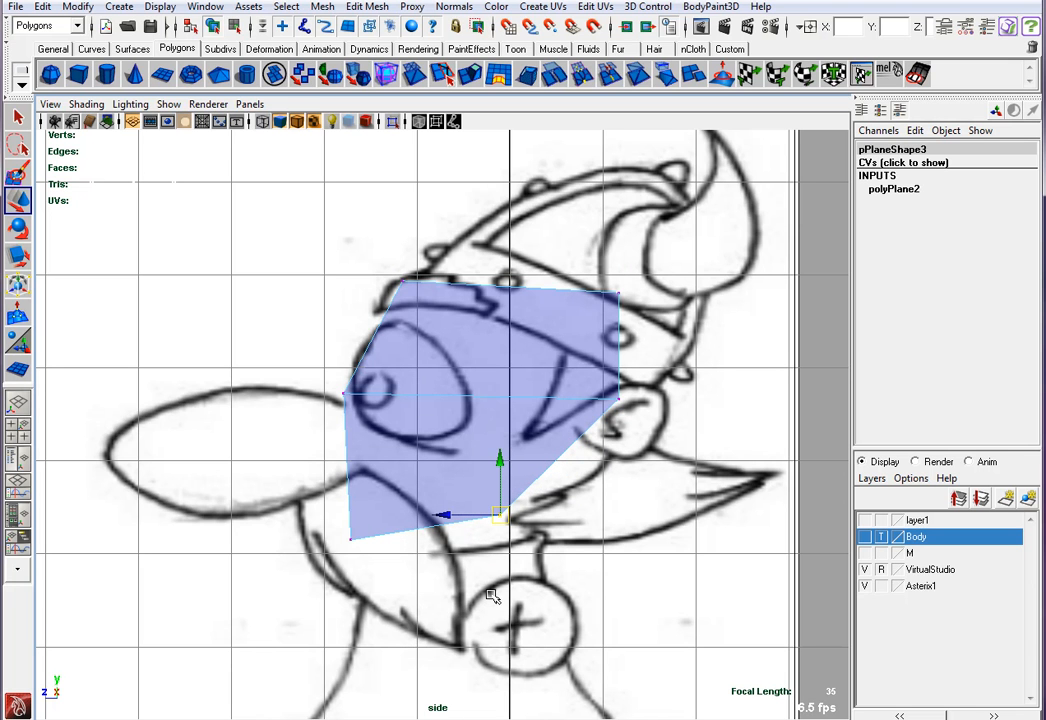
pyautogui.moveTo(642, 380)
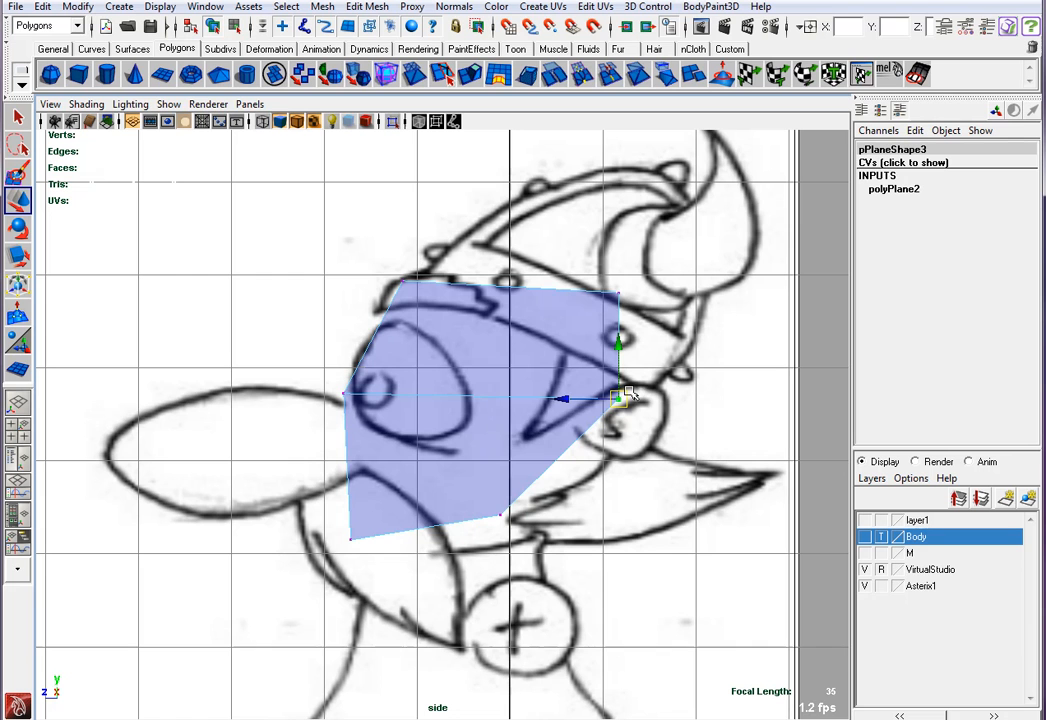
pyautogui.moveTo(618, 398); pyautogui.dragTo(496, 432)
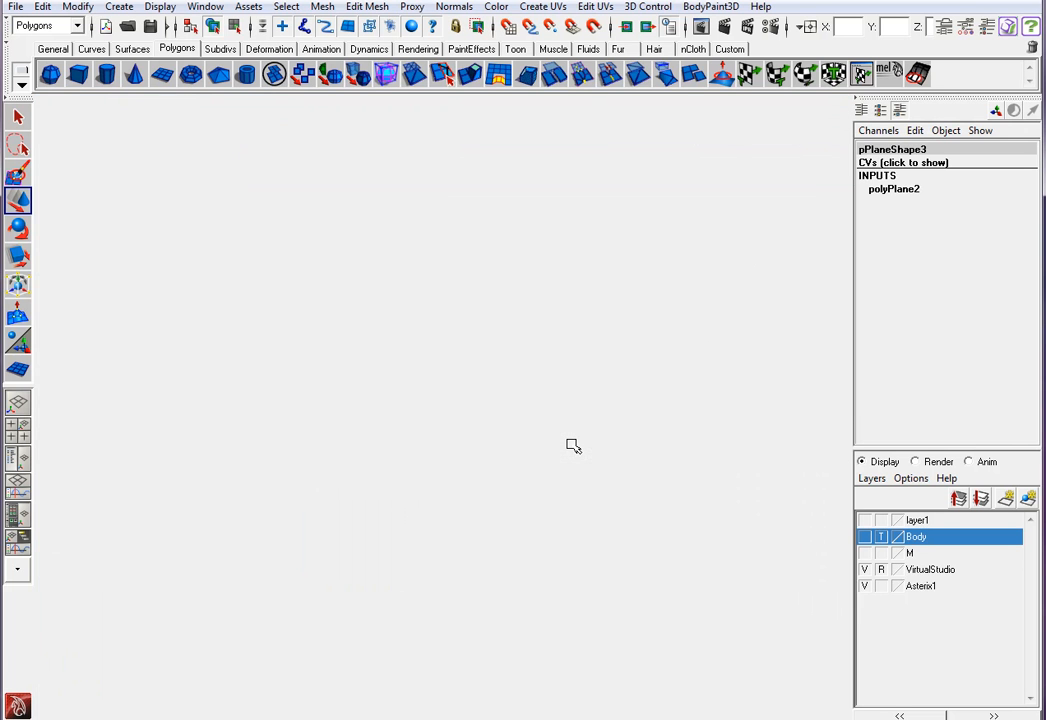
# - Maximise the front view to work on the plane's faces around the eye
pyautogui.press('space')
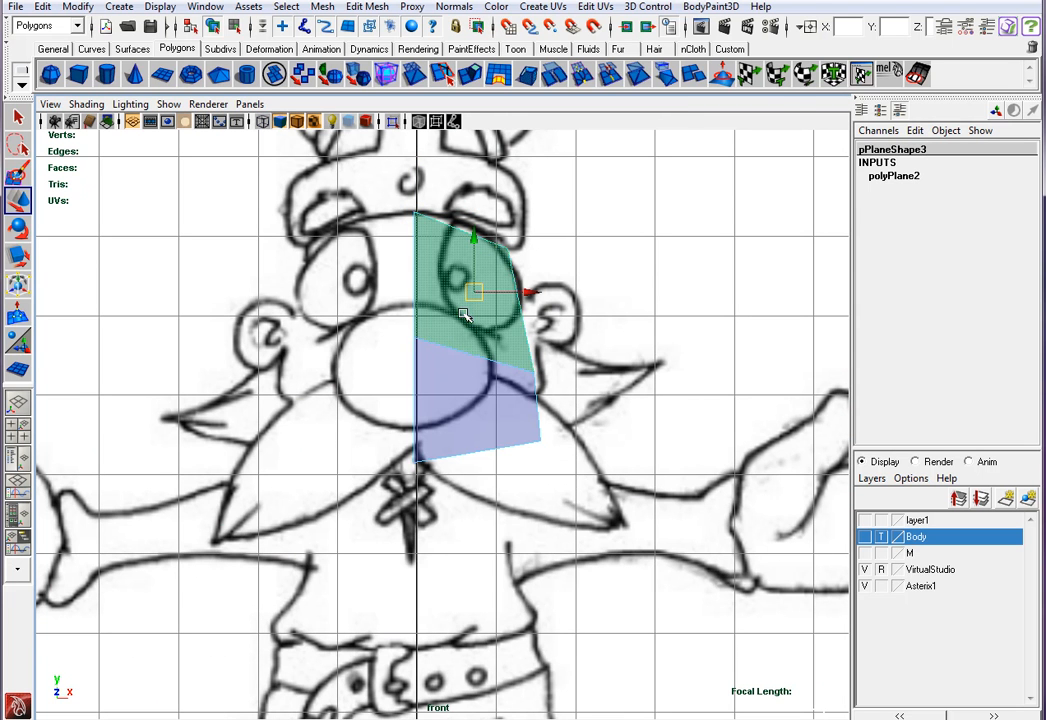
# - Extrude the eye faces, scale them inward to inset the socket, and remove the inner faces
pyautogui.click(368, 6)
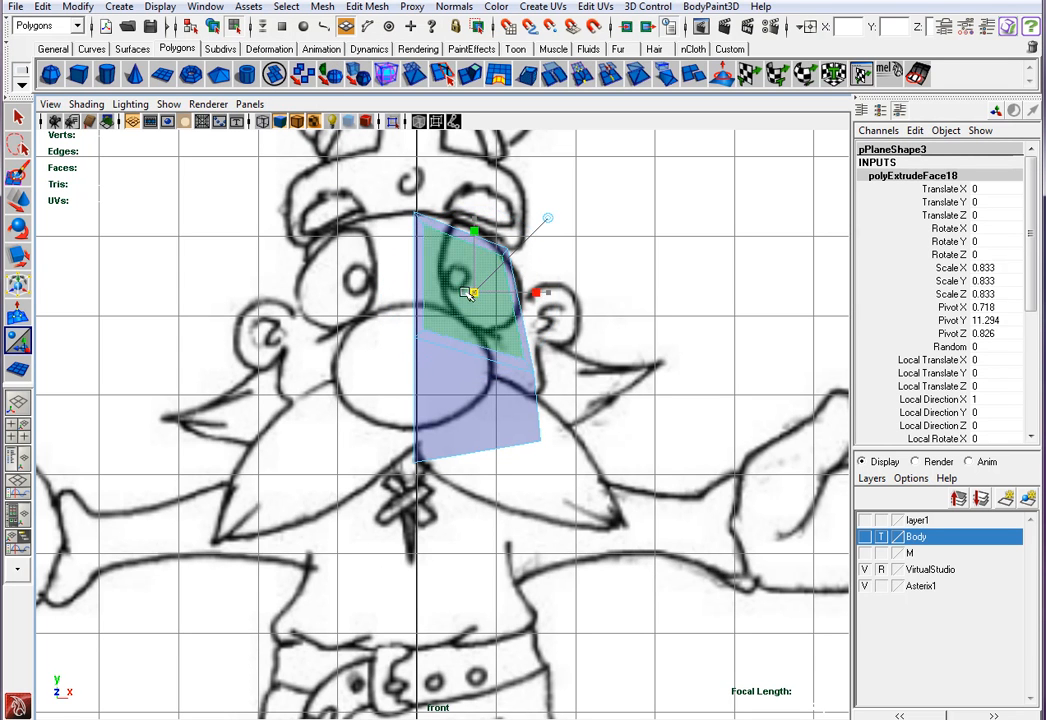
pyautogui.moveTo(470, 292); pyautogui.dragTo(450, 304)
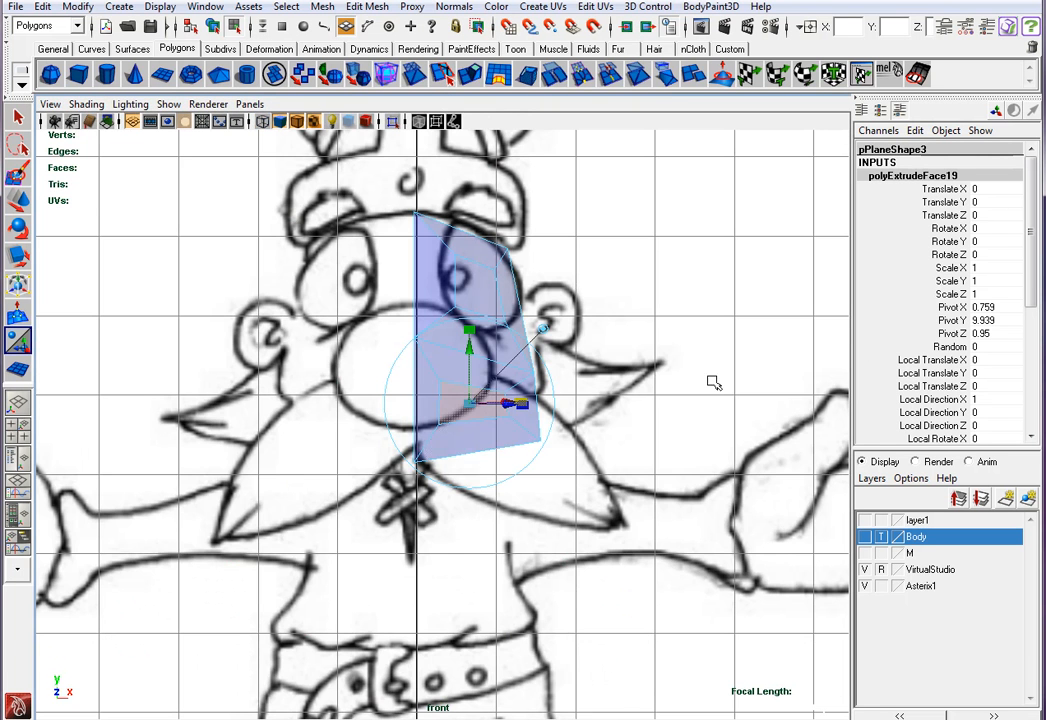
pyautogui.press('space')
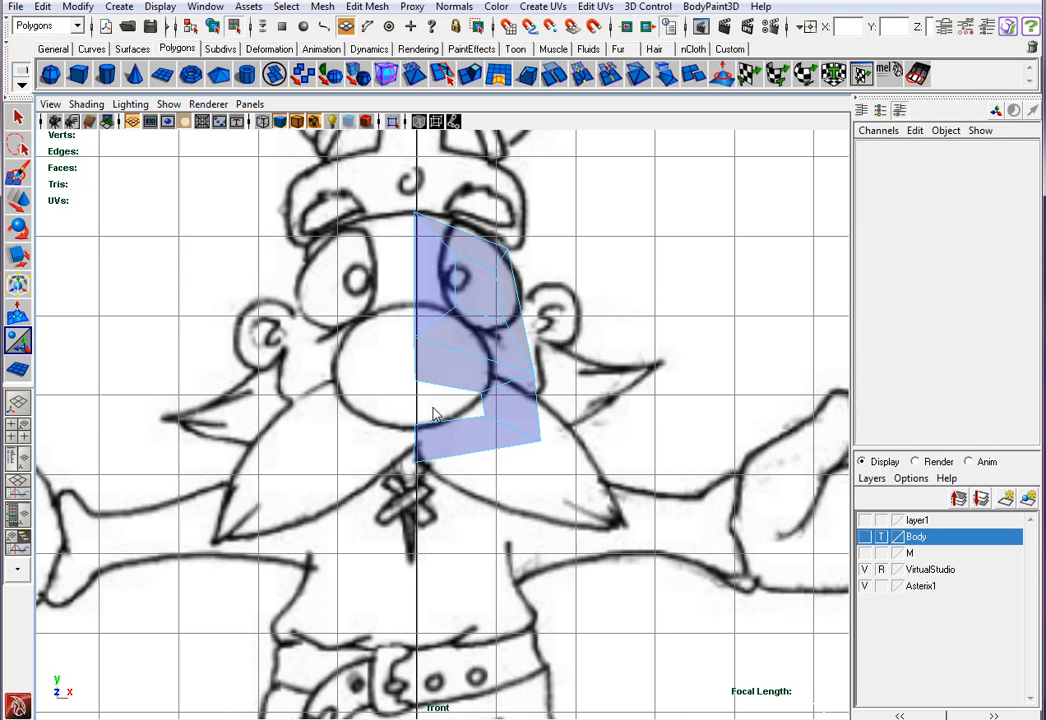
pyautogui.rightClick(444, 424)
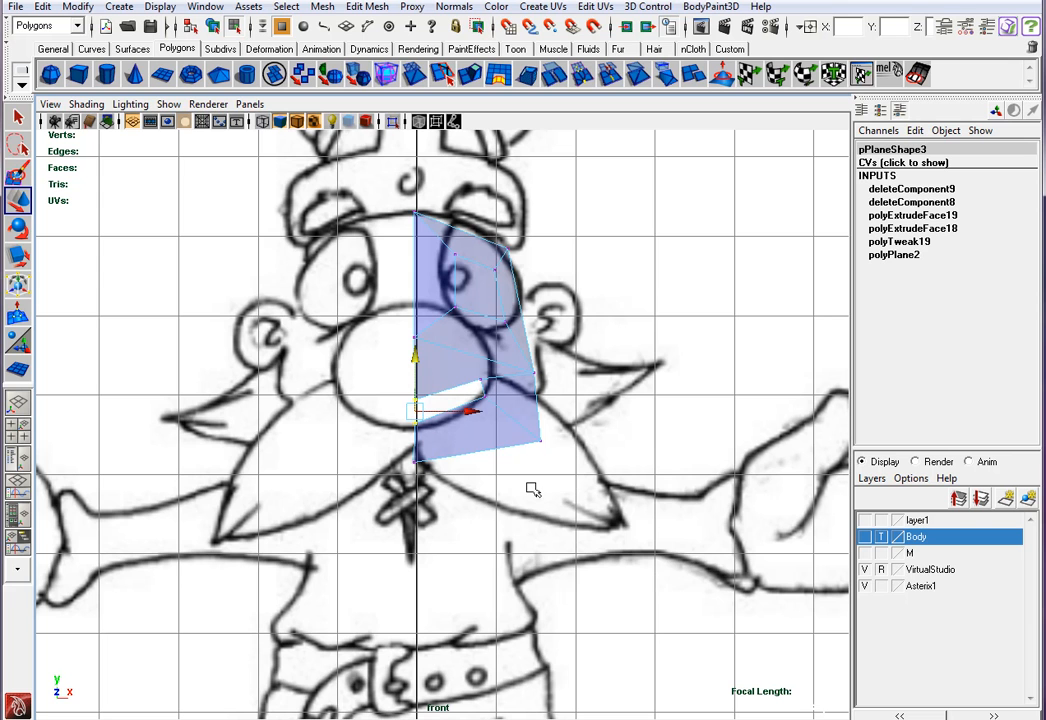
pyautogui.moveTo(572, 428)
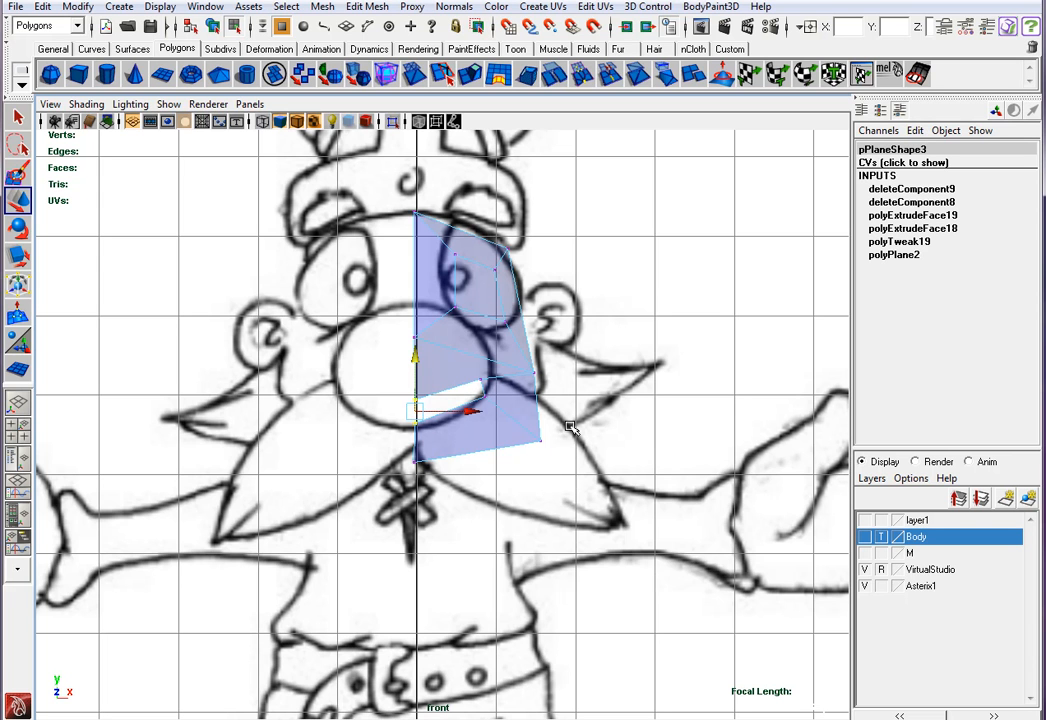